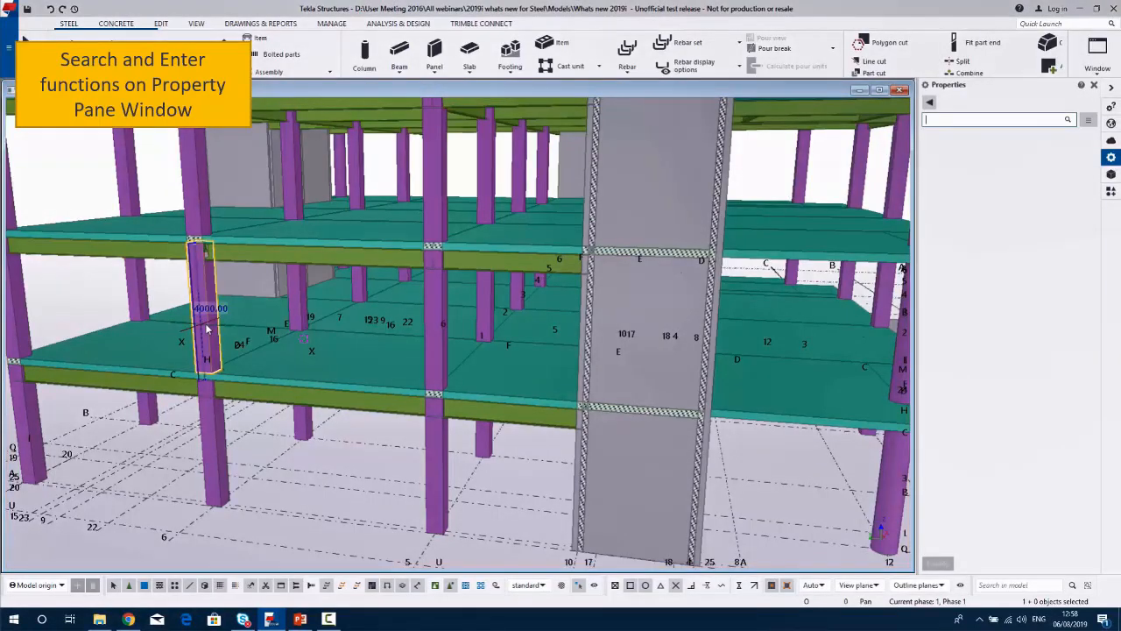
Find the column's ERECTION_COMMENT by searching 'delayed', set it to Now available, then restore the full property list
left_click(209, 307)
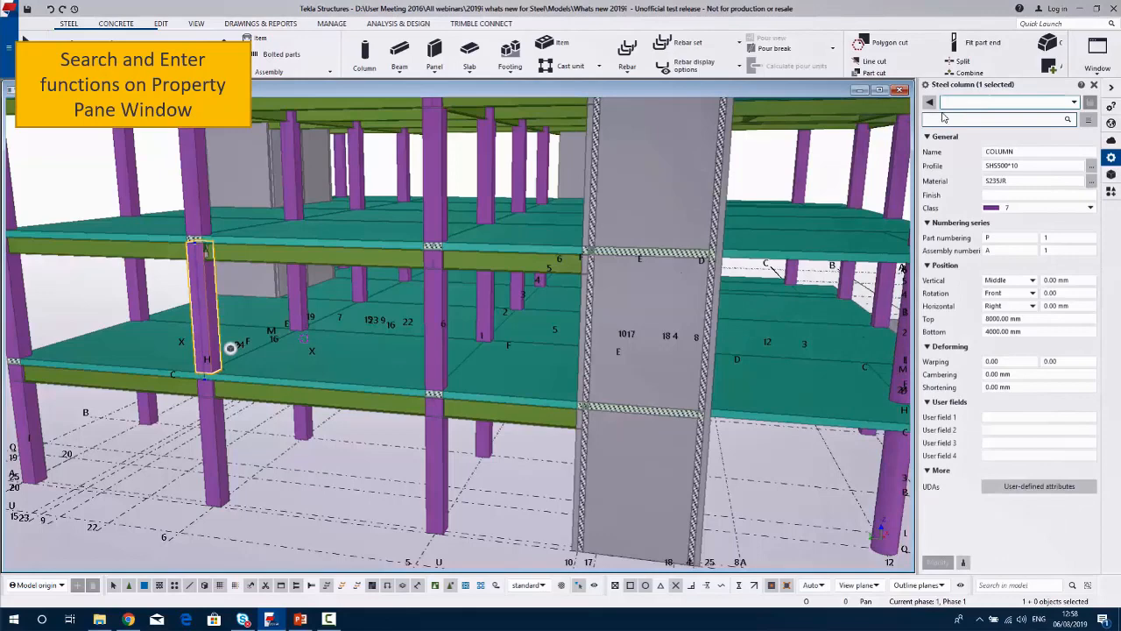
type("delayed")
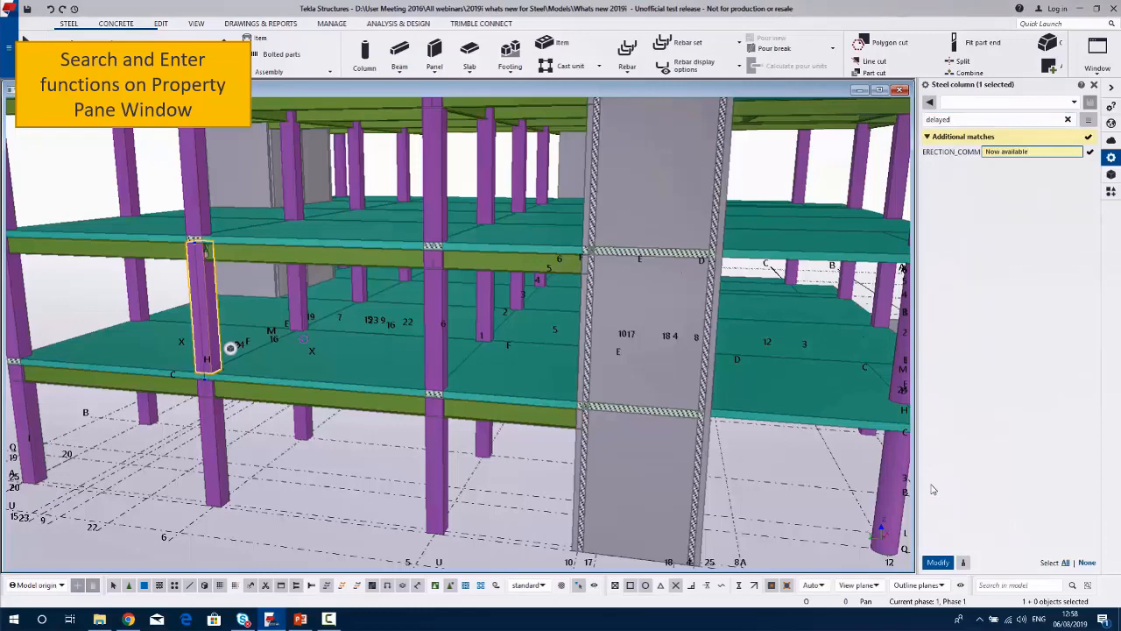
left_click(1069, 119)
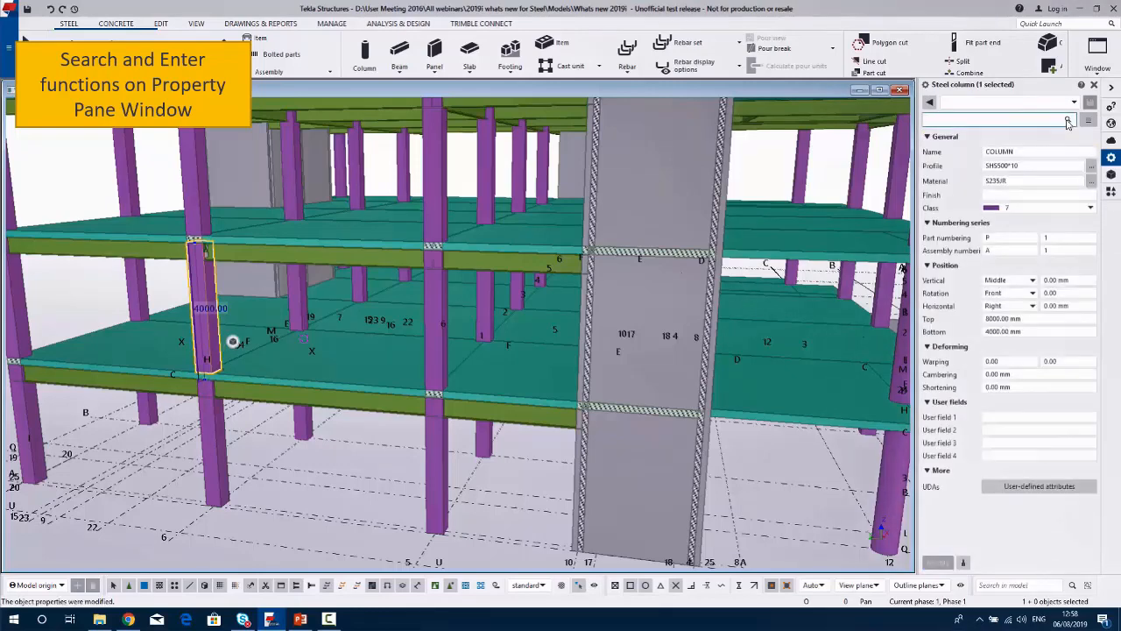
left_click(1089, 119)
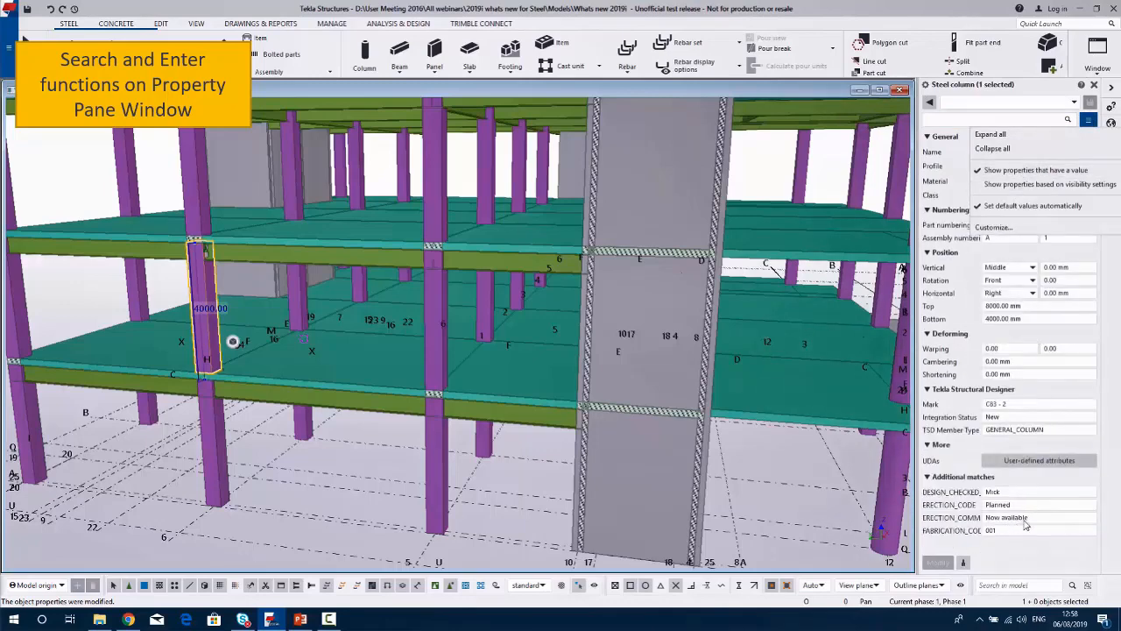
mouse_move(841, 522)
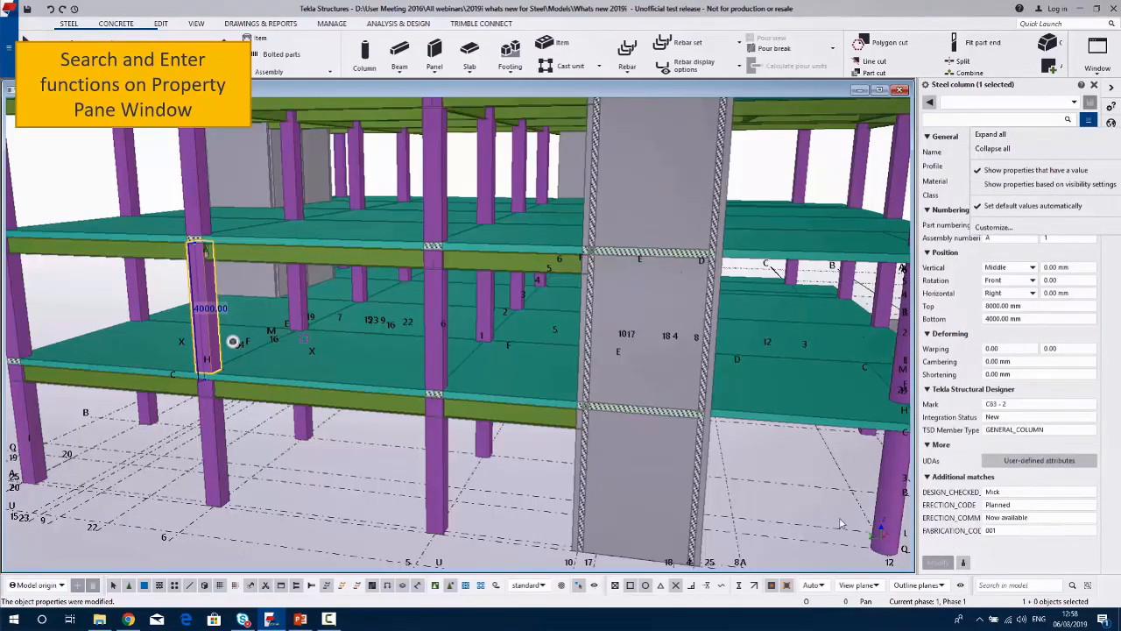
mouse_move(750, 501)
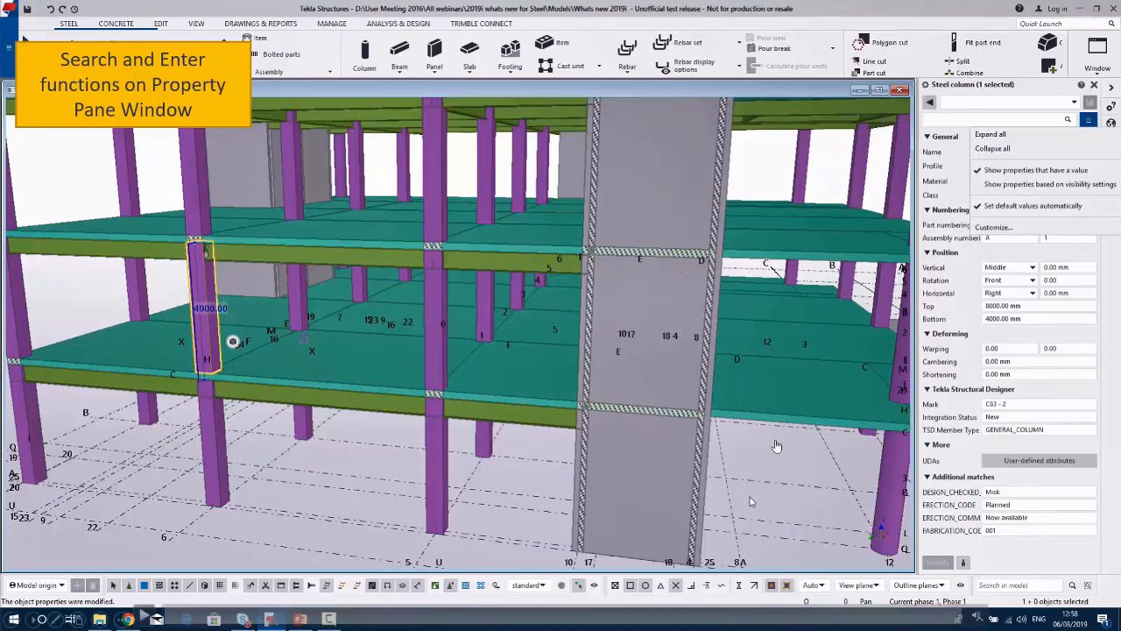
mouse_move(340, 320)
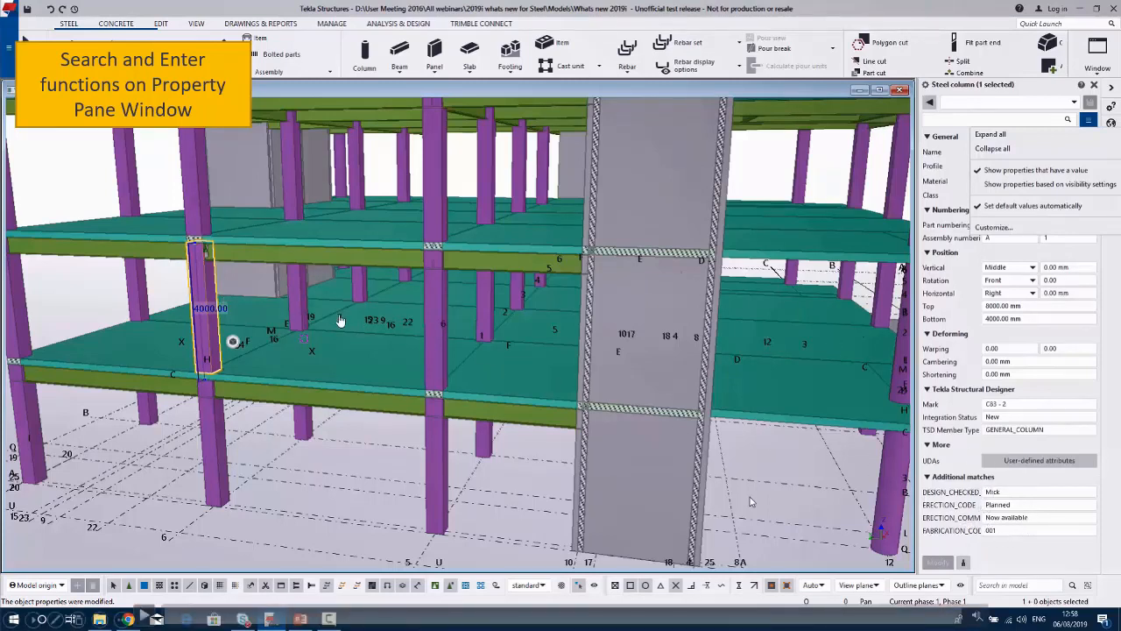